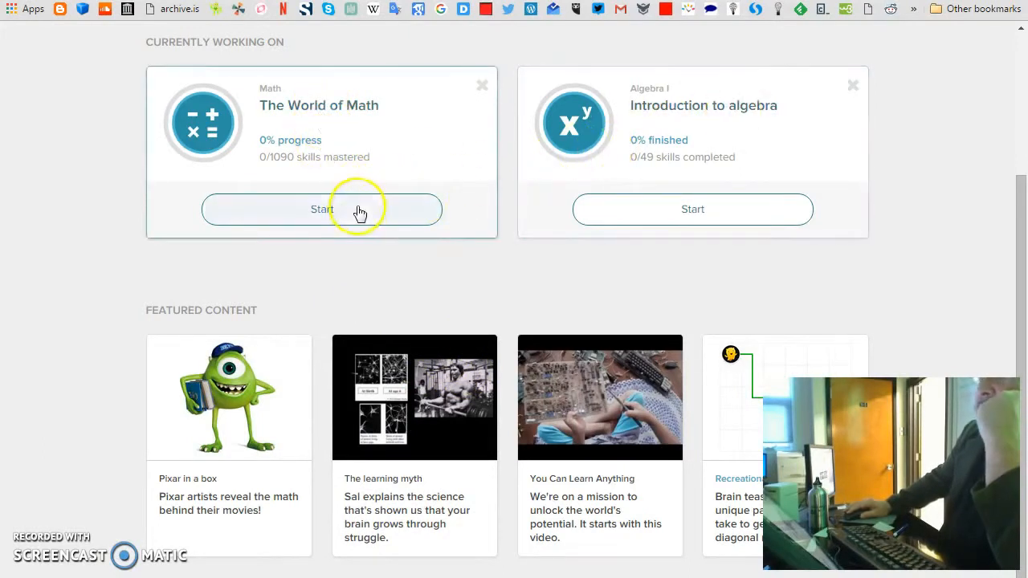
Step: Start The World of Math course to open its Mission warm-up introduction
click(321, 209)
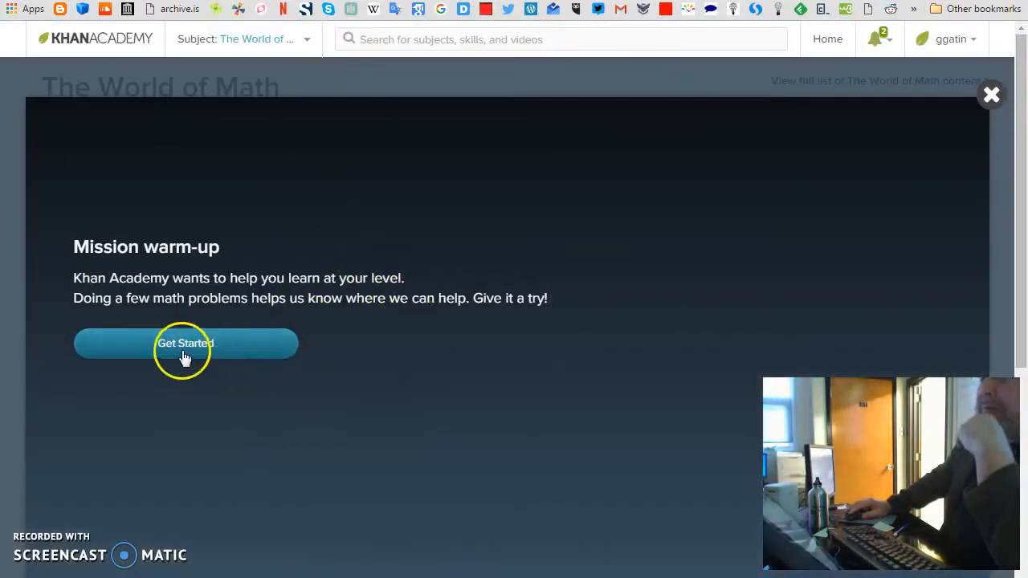
Step: Answer the first warm-up problem 5 + 5 with 5, then advance to the next question
click(186, 344)
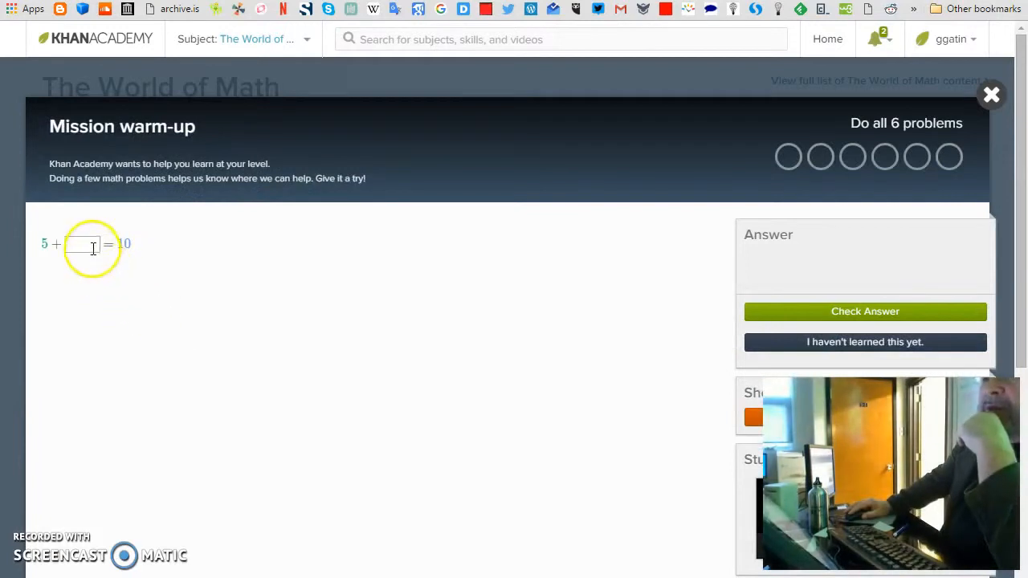
text(5)
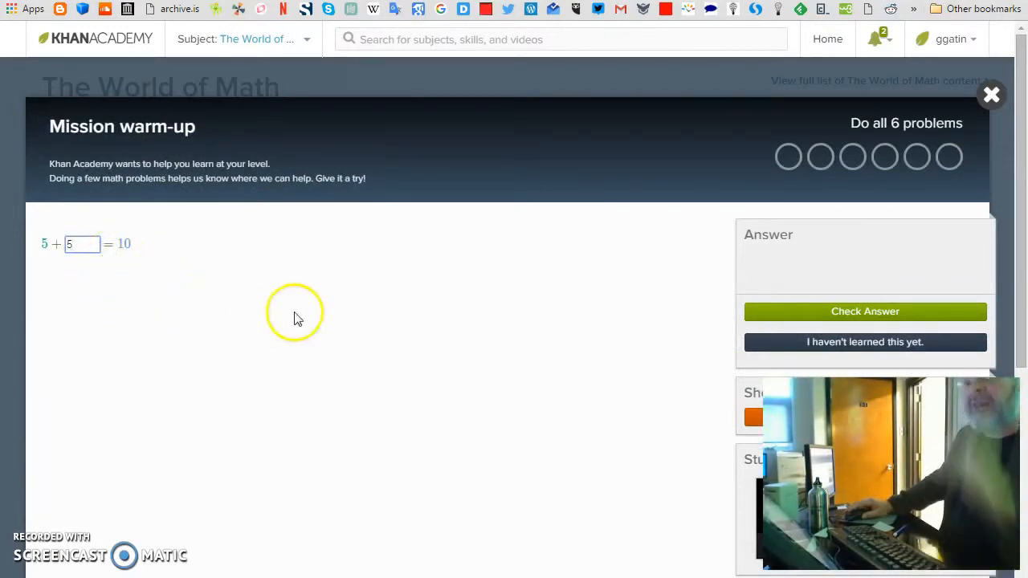
mouse_move(831, 265)
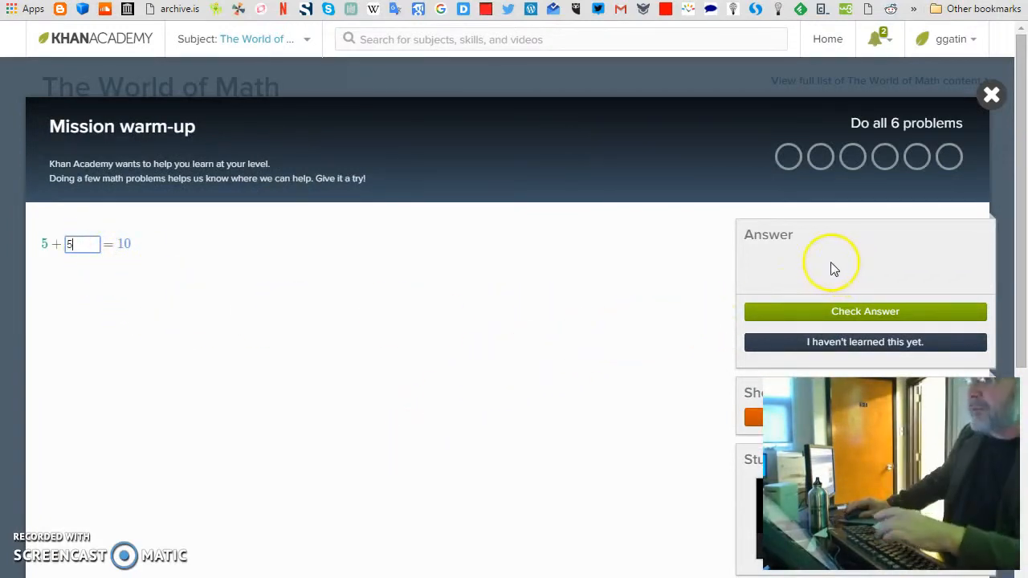
click(864, 311)
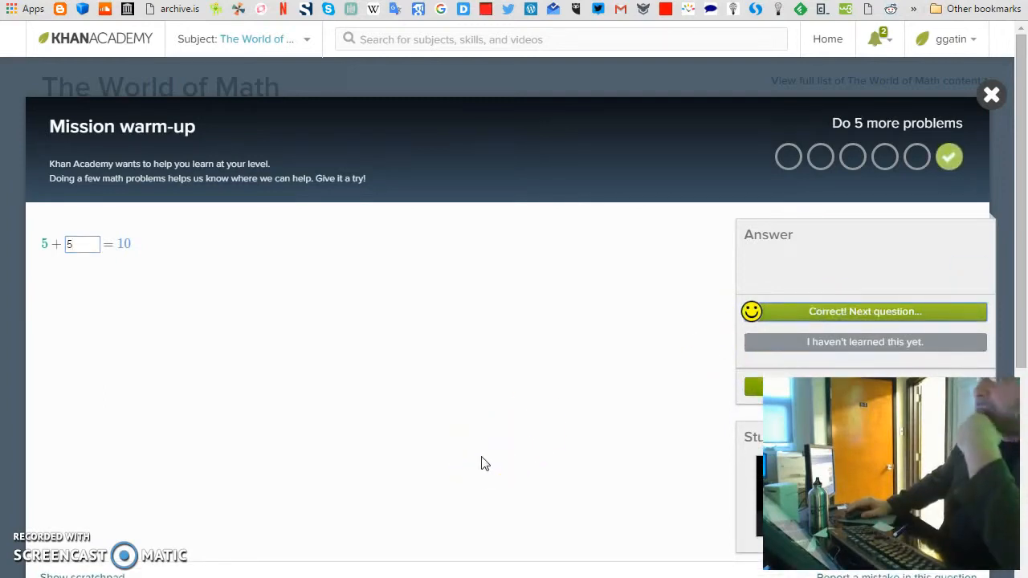
click(864, 312)
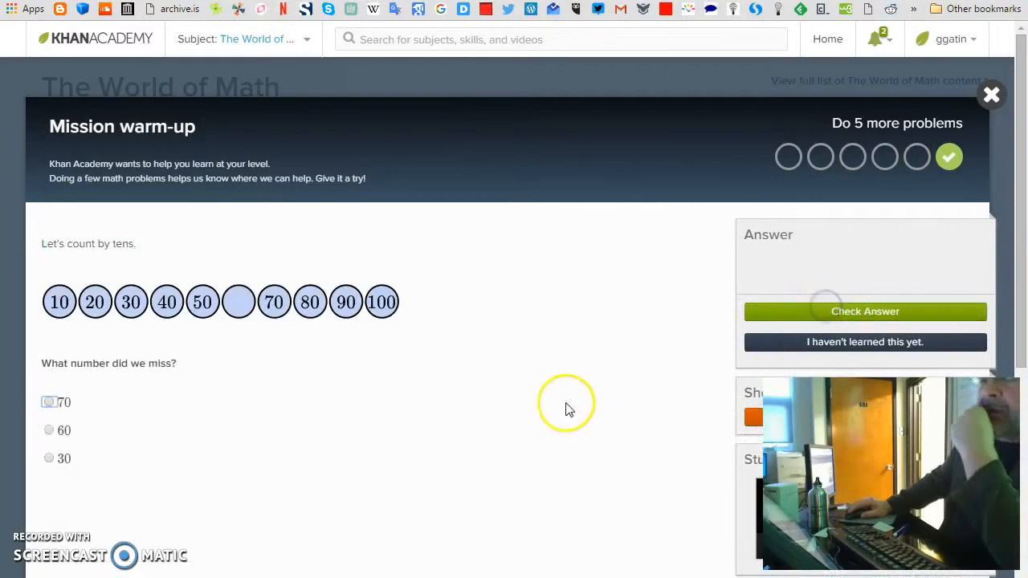
mouse_move(572, 412)
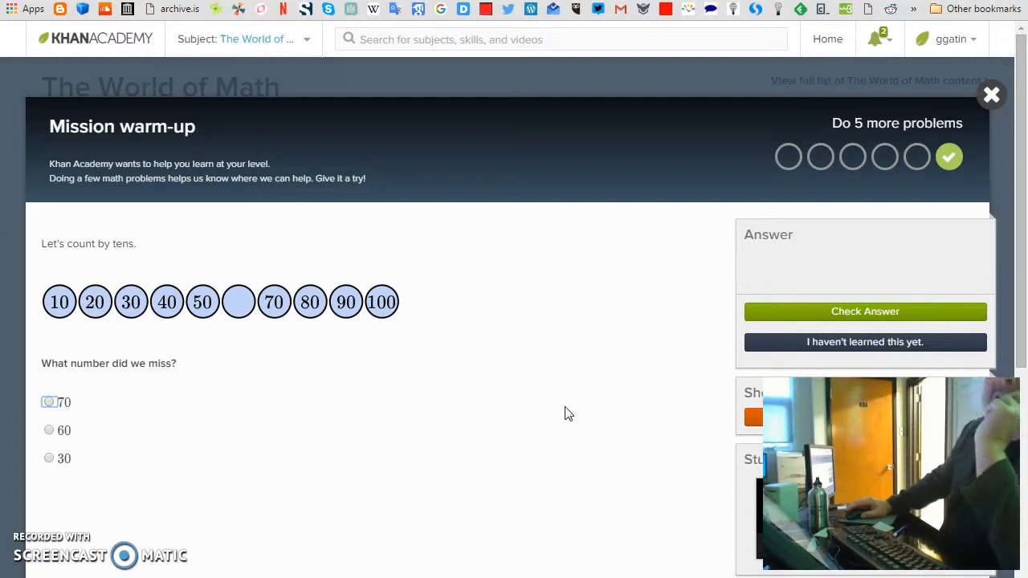
mouse_move(555, 387)
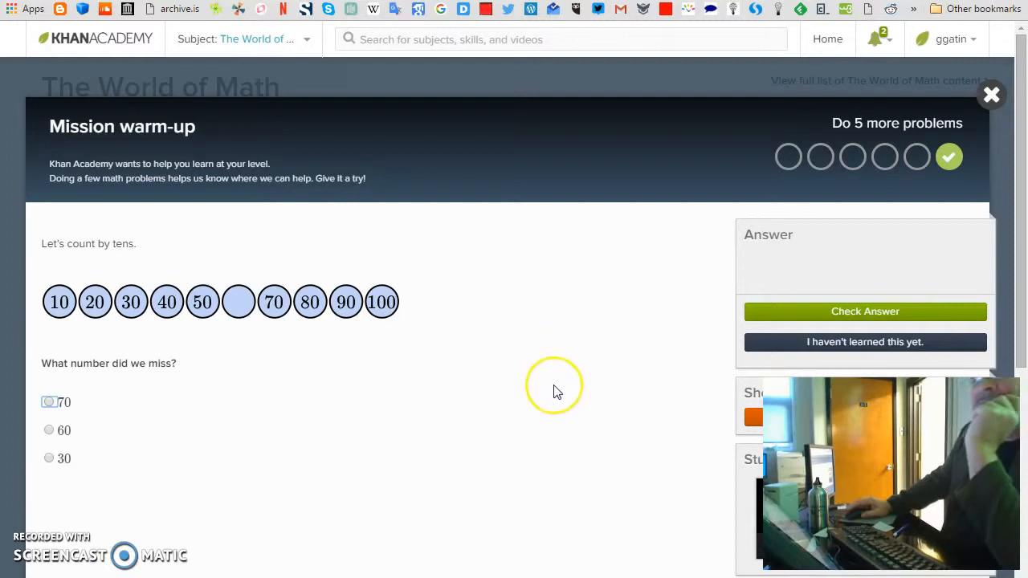
mouse_move(623, 326)
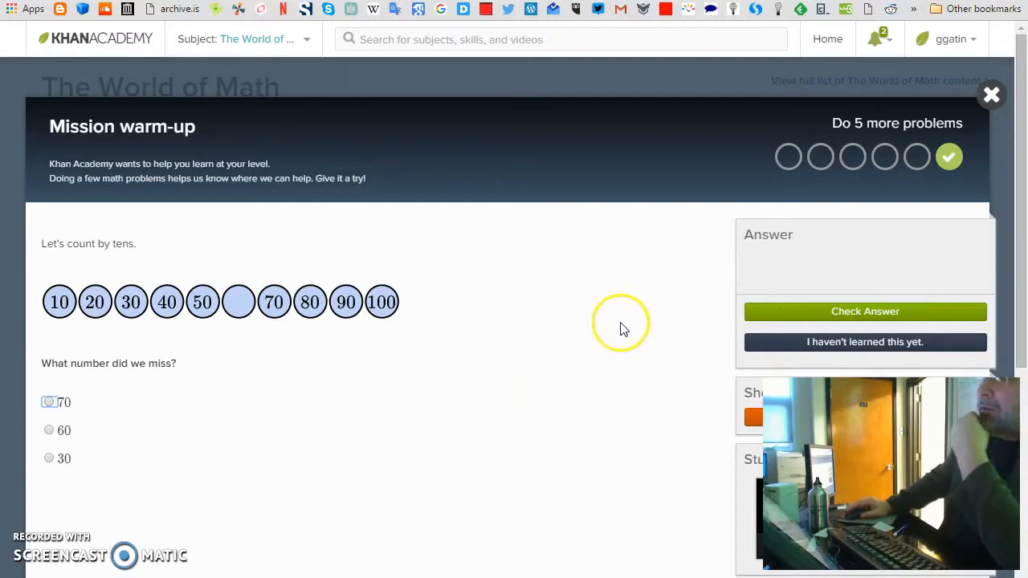
mouse_move(526, 398)
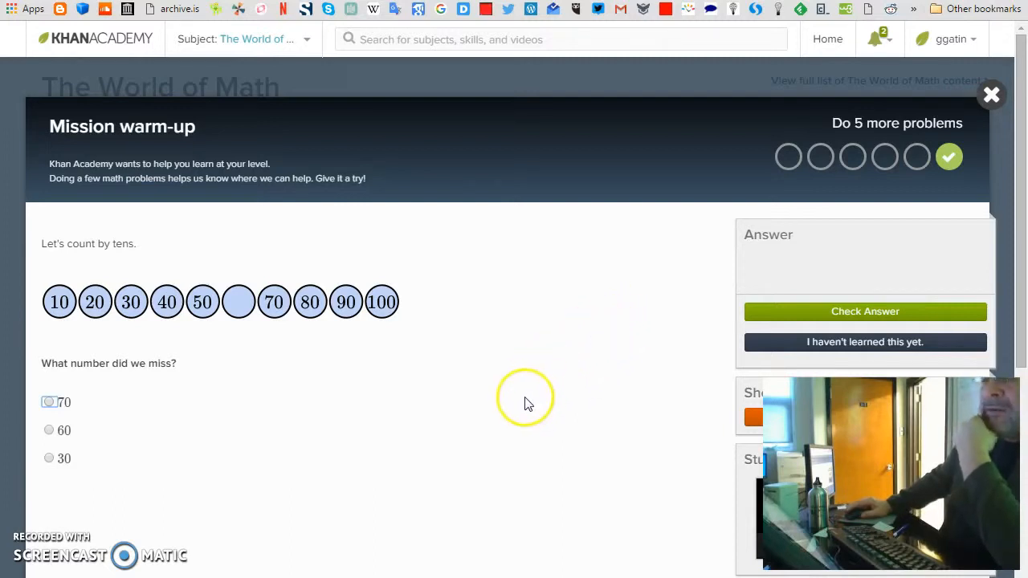
mouse_move(510, 439)
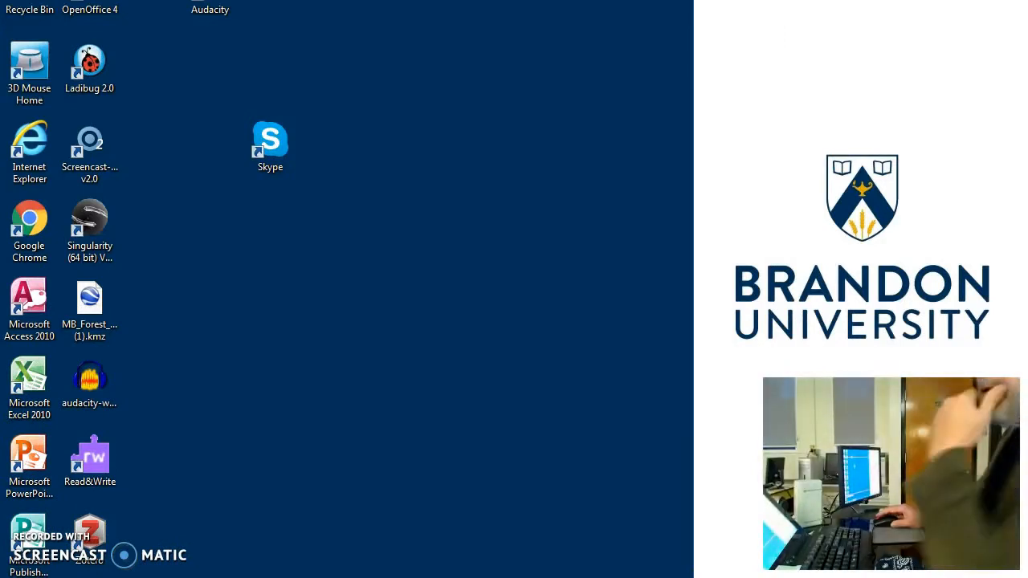
mouse_move(428, 513)
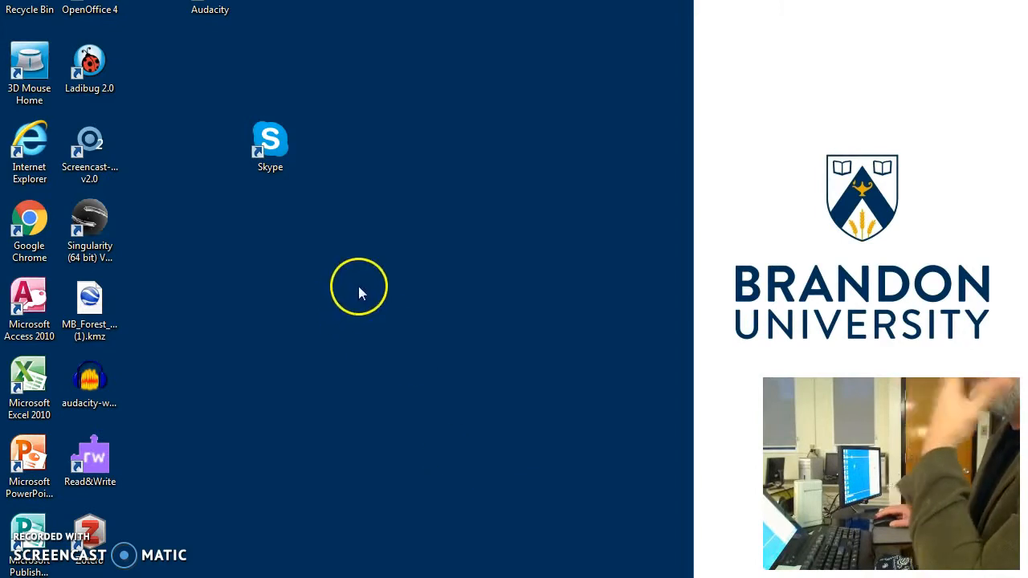
mouse_move(375, 461)
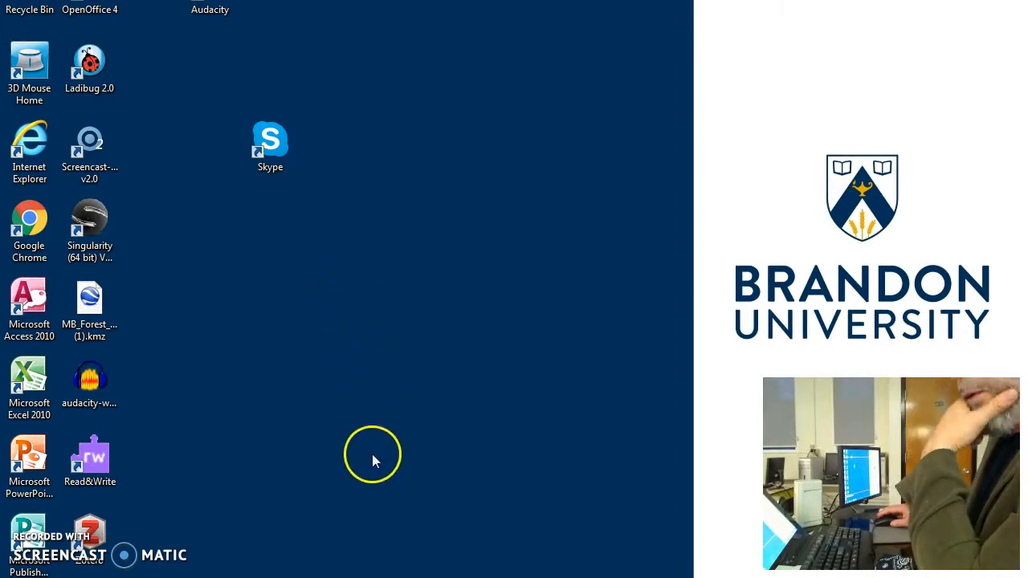
mouse_move(369, 471)
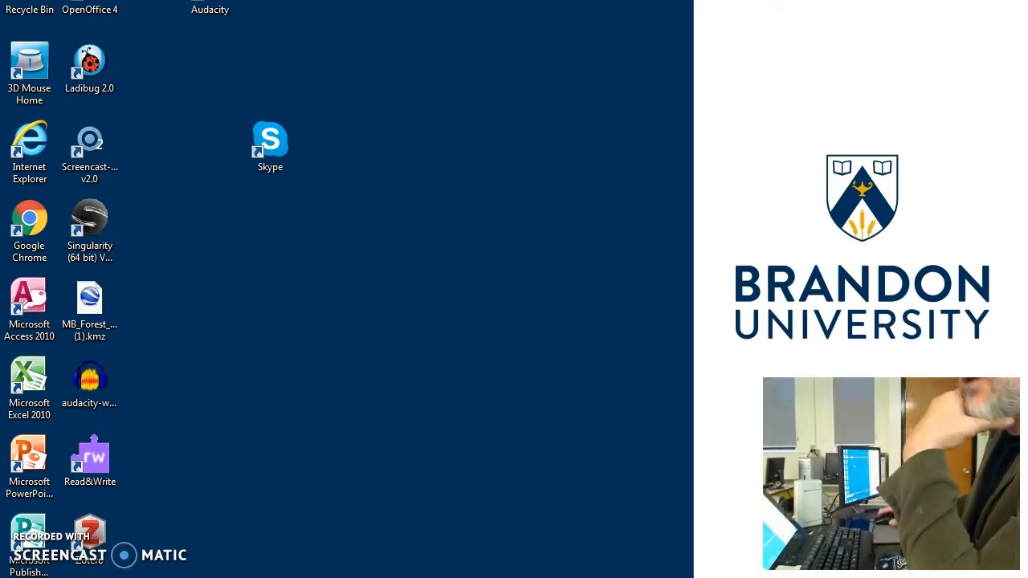
mouse_move(619, 549)
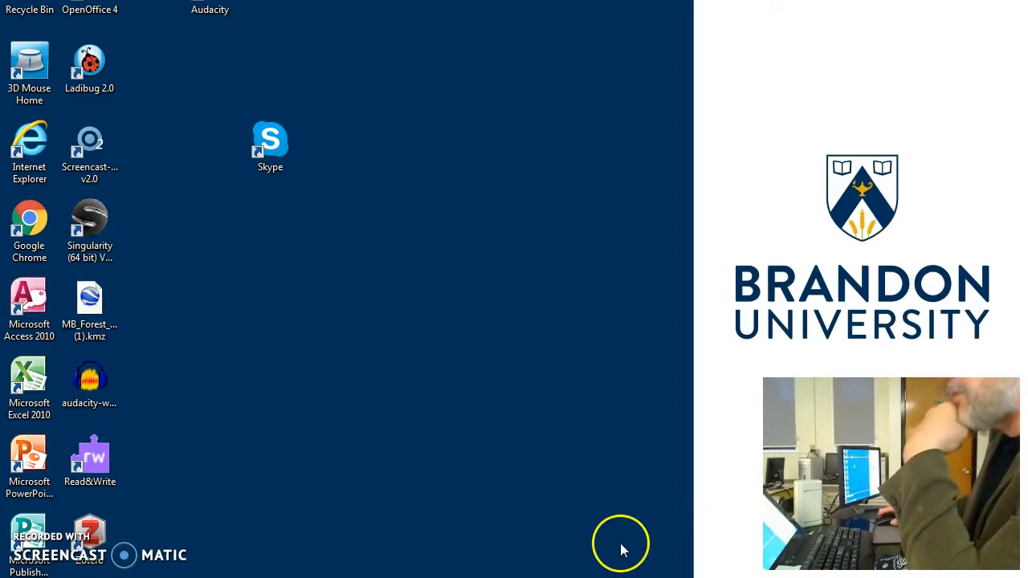
mouse_move(267, 392)
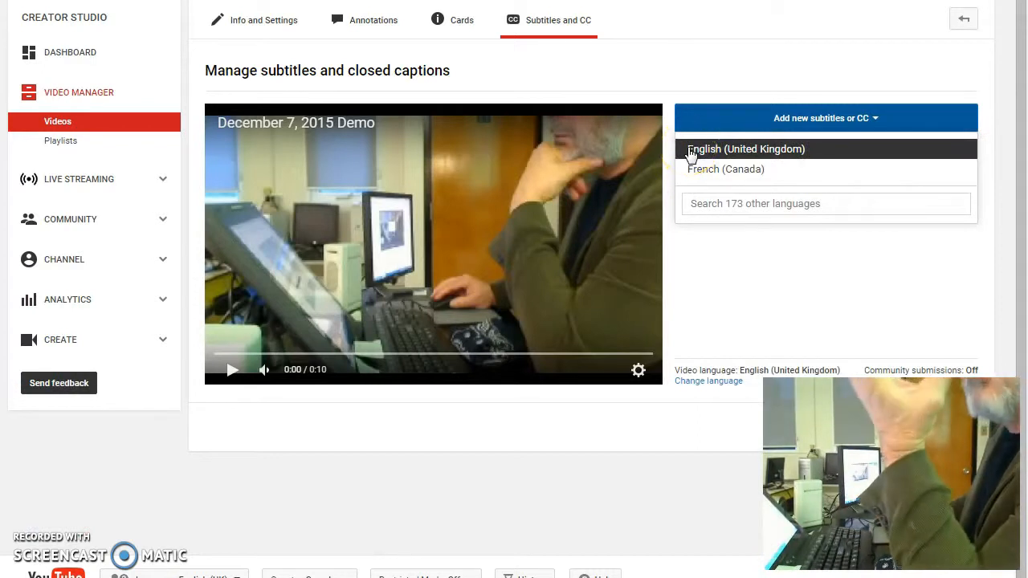
mouse_move(721, 176)
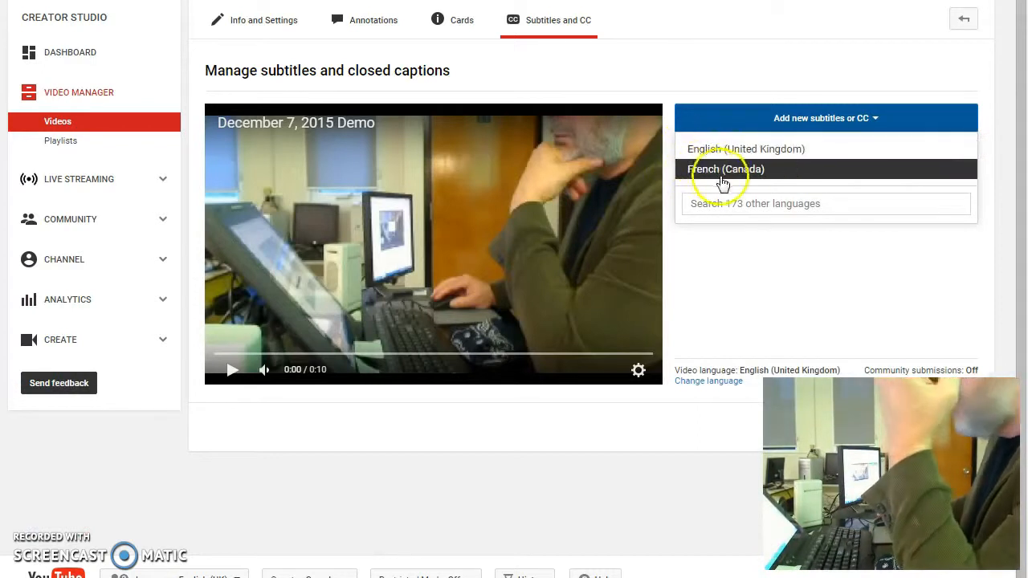
mouse_move(73, 65)
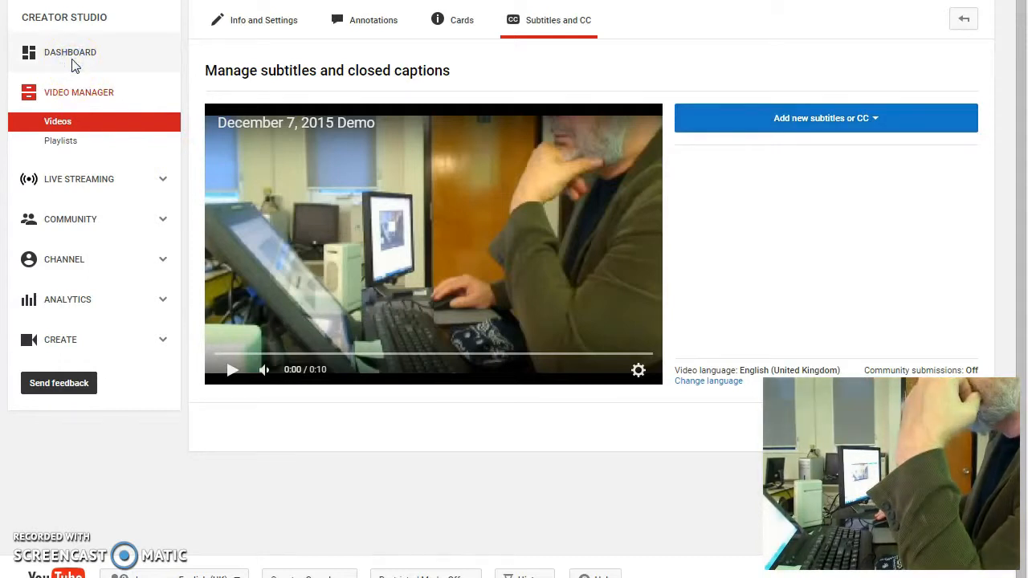
Step: Go to the Creator Studio Dashboard showing recent videos and 28-day analytics
click(70, 52)
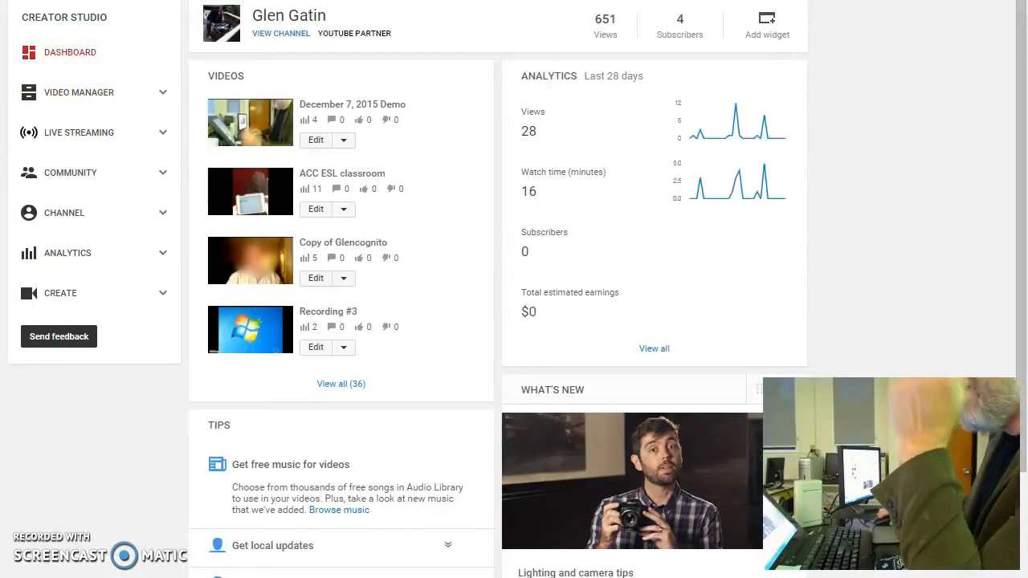